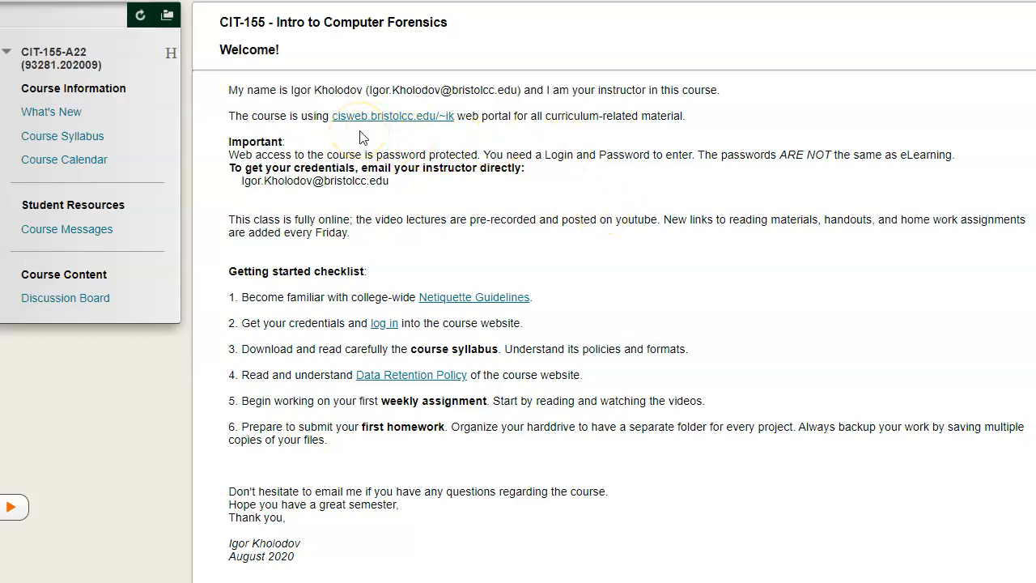
mouse_move(397, 138)
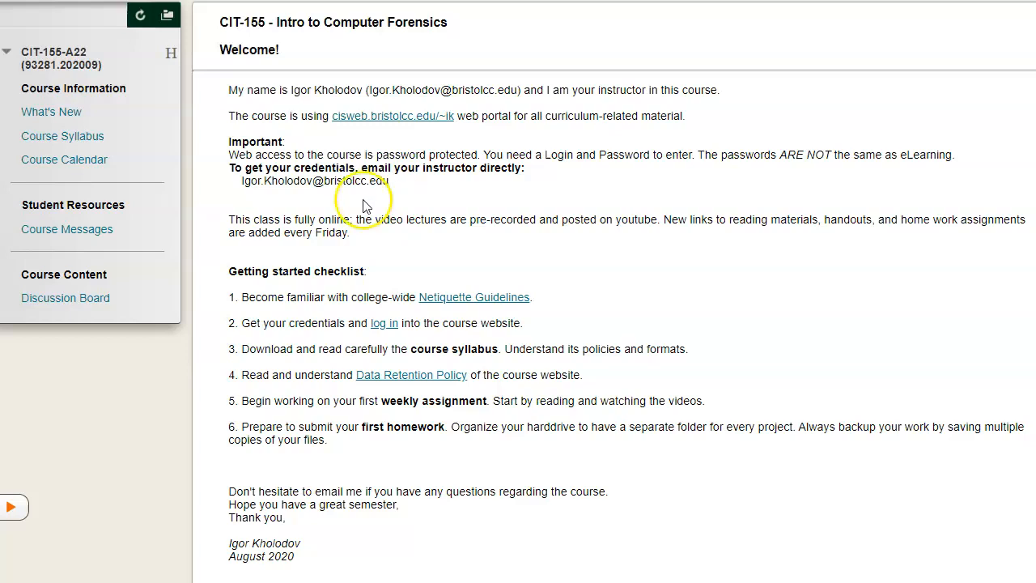
Open Discussion Board, then the empty CIT-155 Discussion Board forum.
left_click(64, 298)
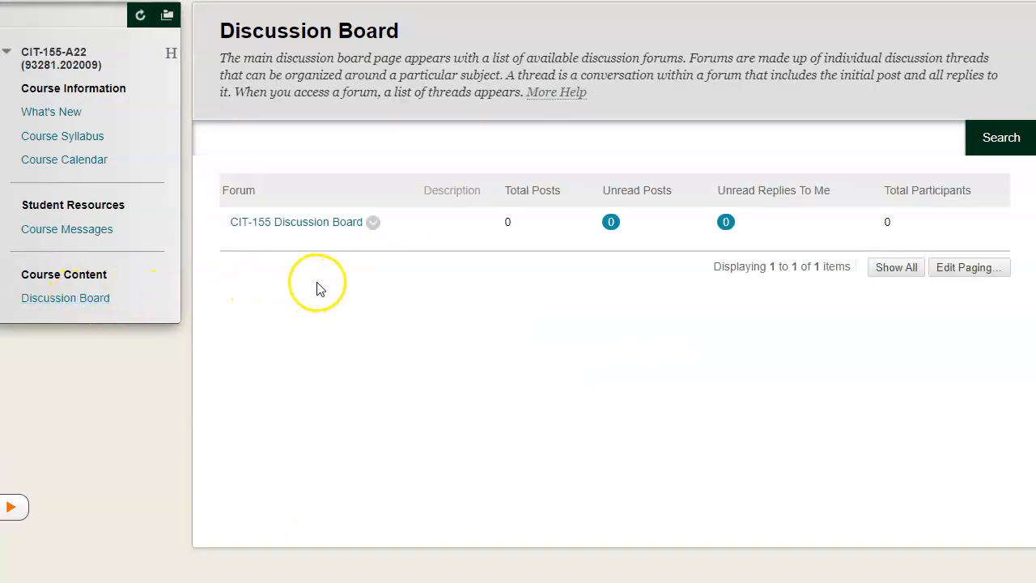
left_click(296, 222)
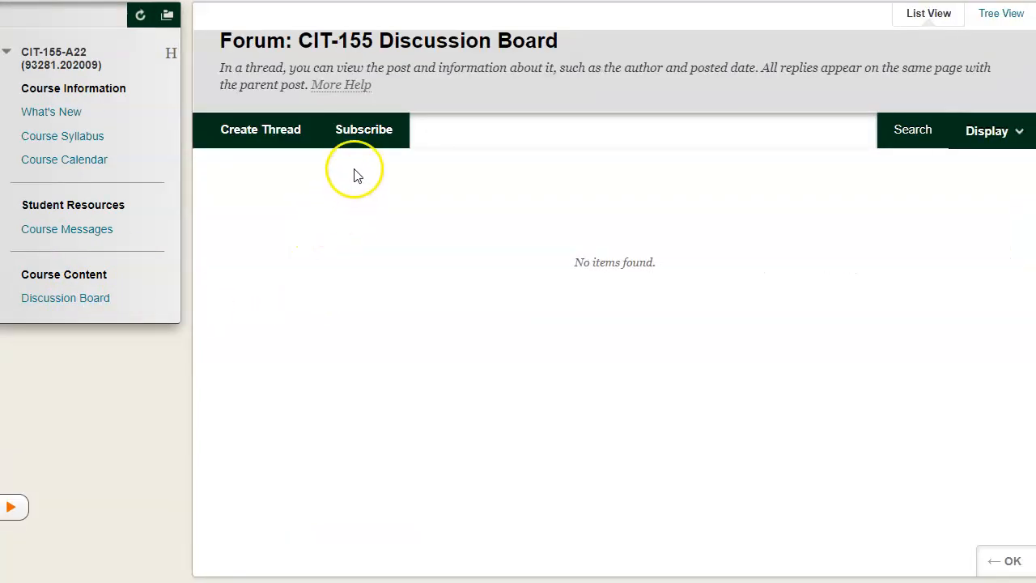
mouse_move(365, 142)
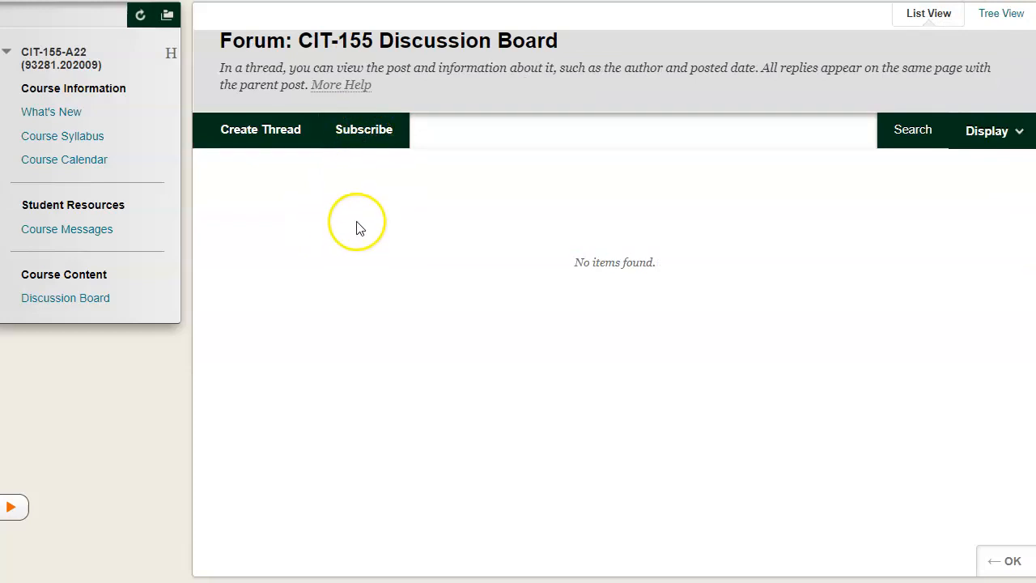
mouse_move(374, 257)
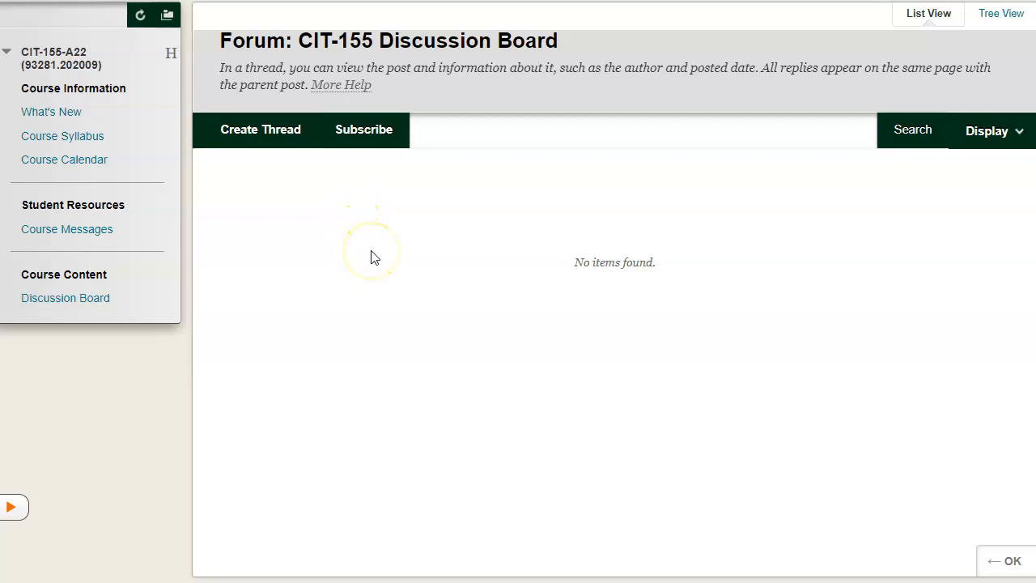
mouse_move(376, 283)
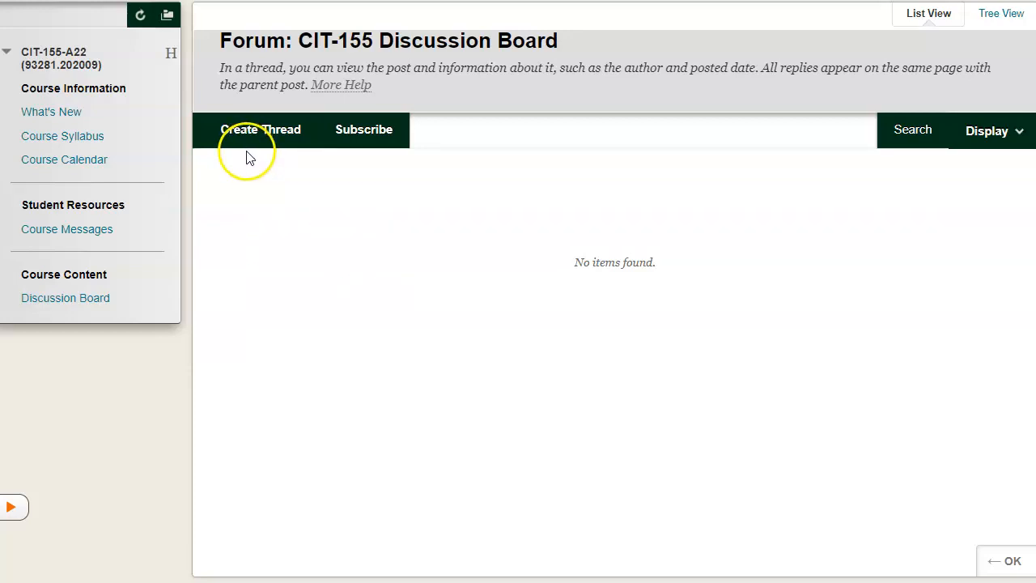
mouse_move(359, 166)
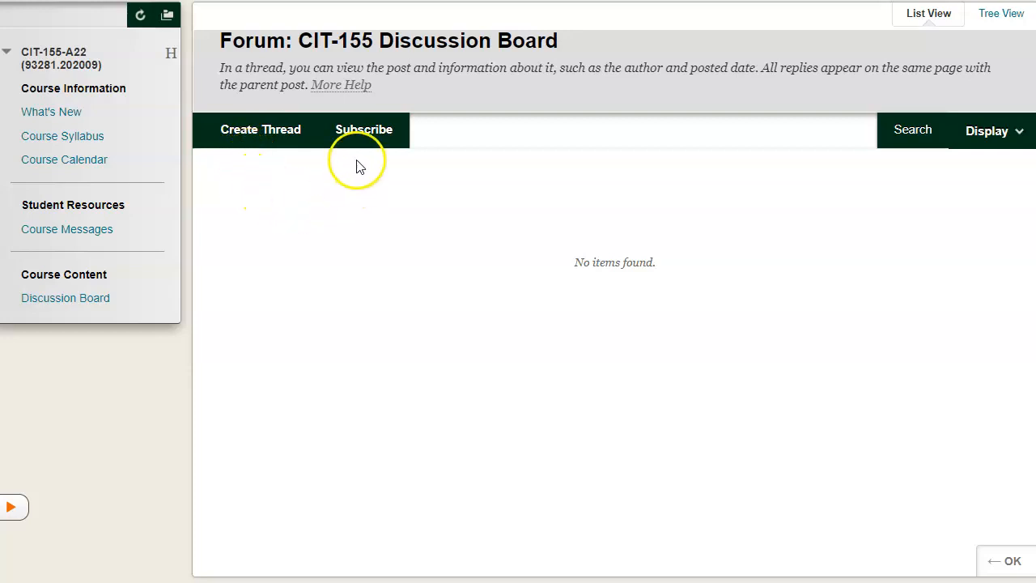
mouse_move(359, 209)
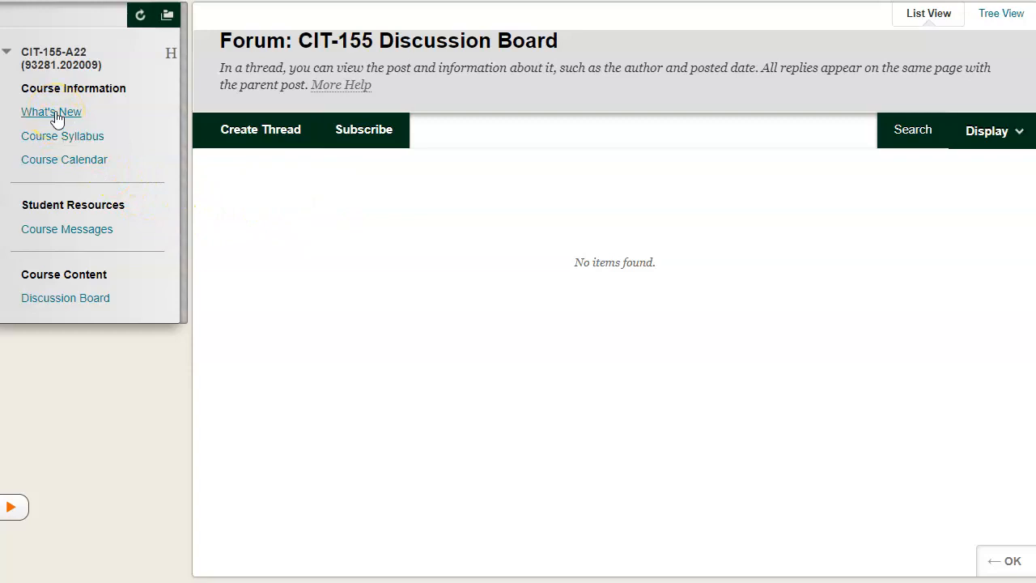
Return to What's New and follow the cisweb.bristolcc.edu/~ik portal link.
left_click(50, 112)
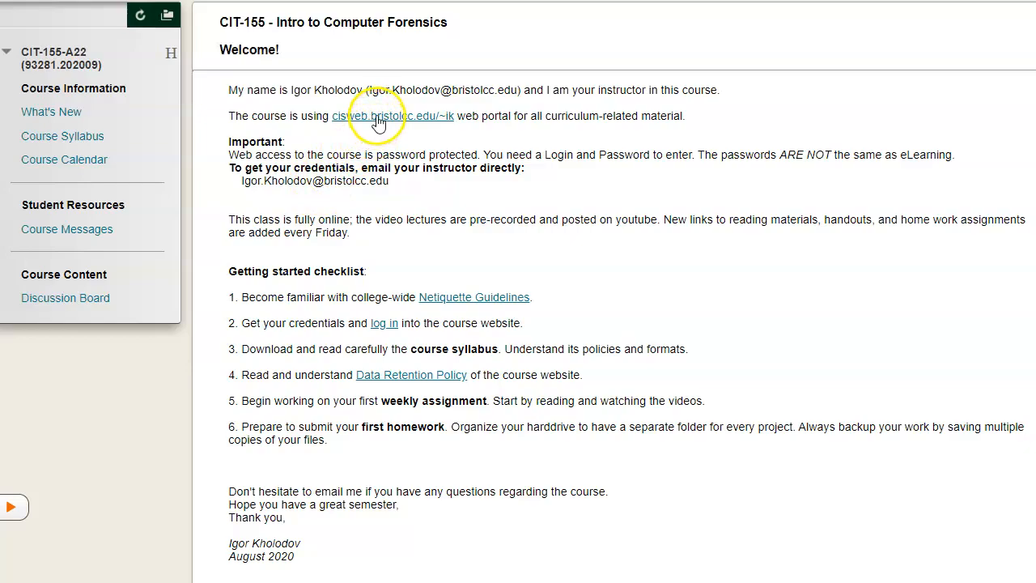
left_click(377, 116)
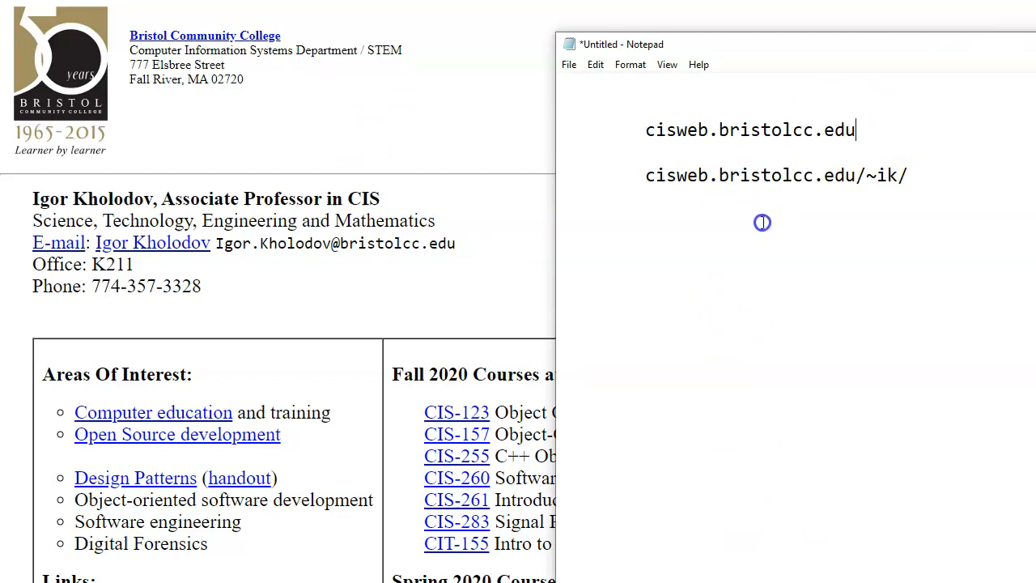
mouse_move(692, 146)
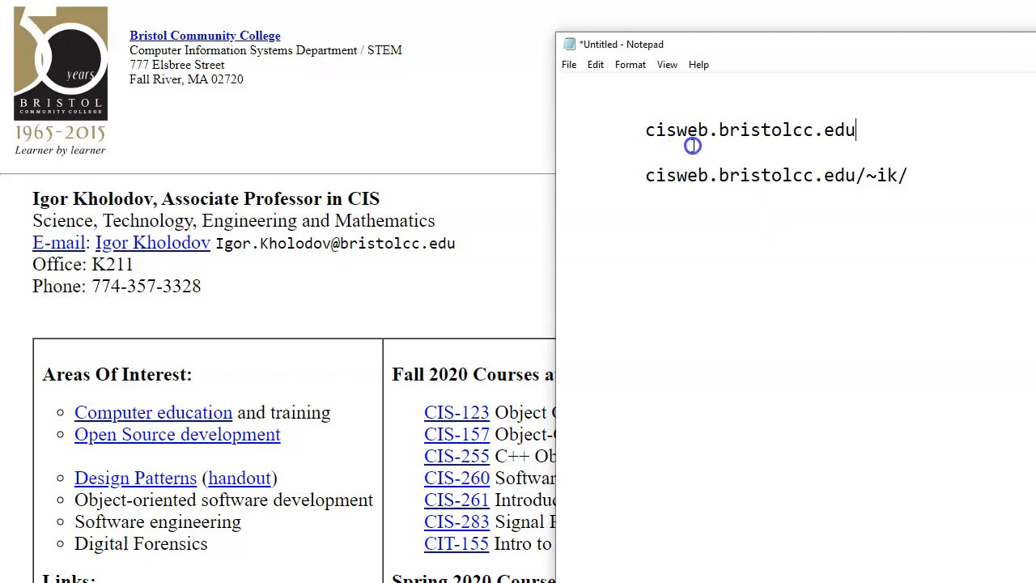
mouse_move(703, 283)
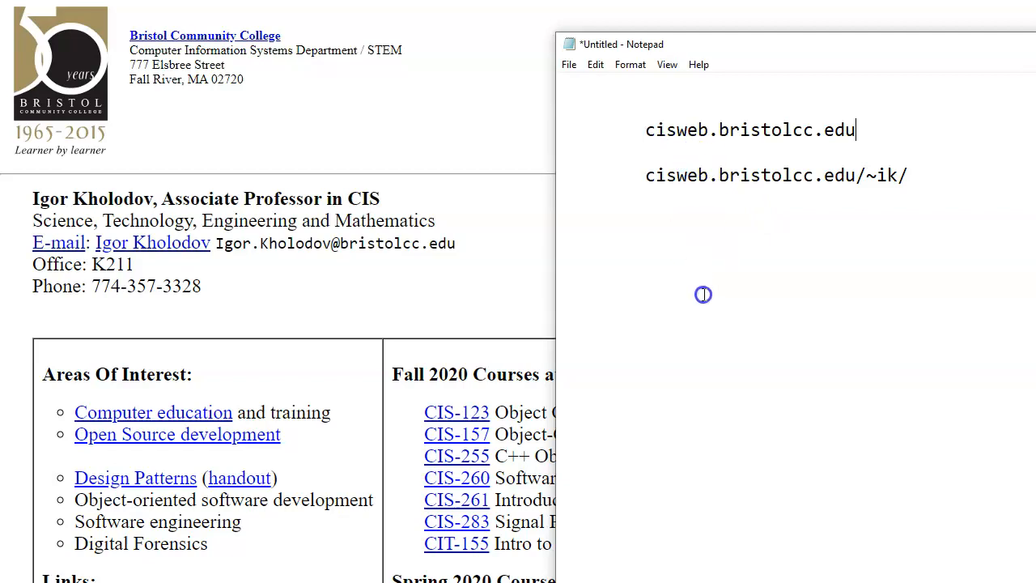
mouse_move(743, 289)
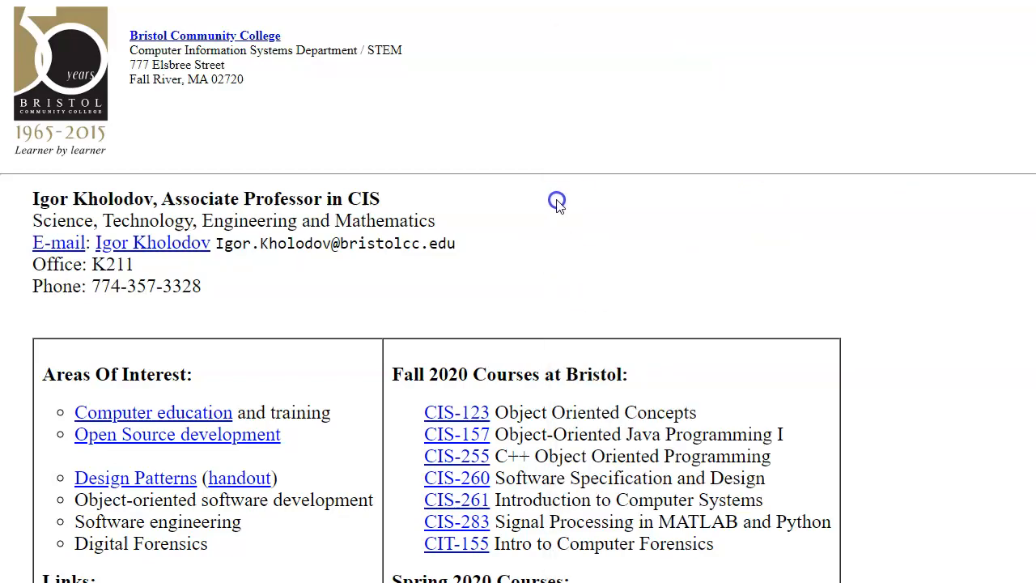
mouse_move(608, 269)
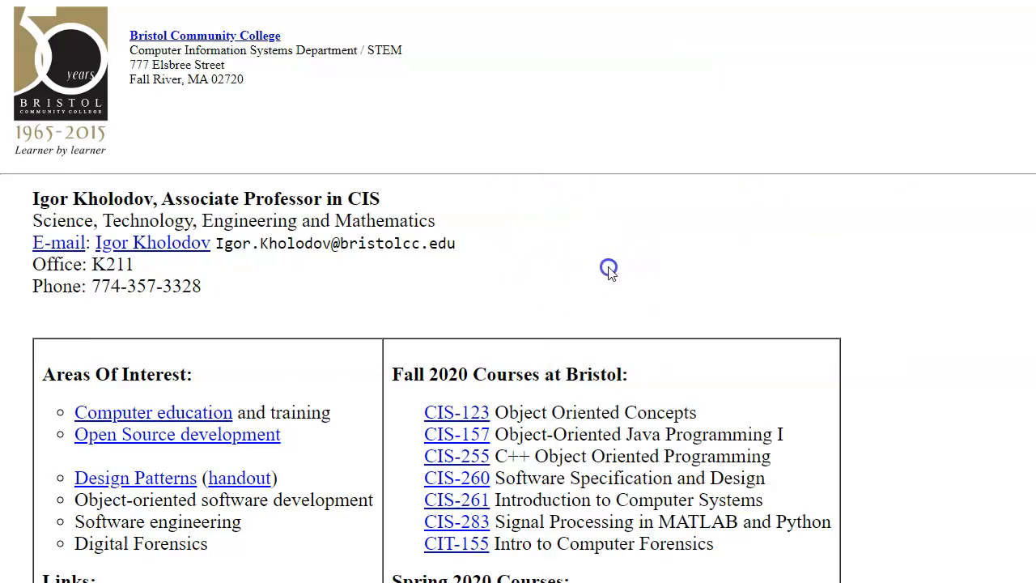
mouse_move(609, 304)
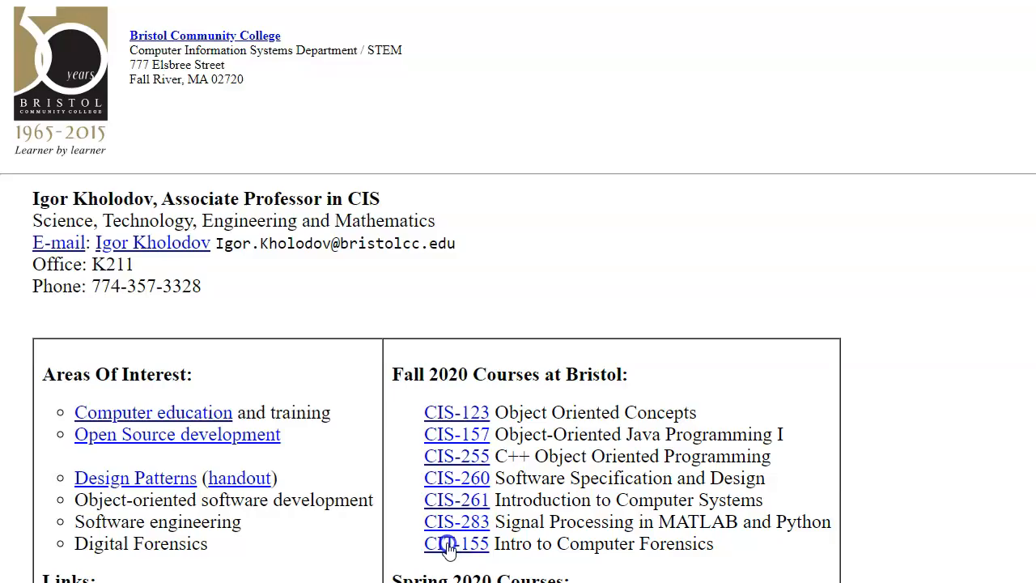
Follow the CIT-155 link under Fall 2020 Courses to its login page.
left_click(456, 544)
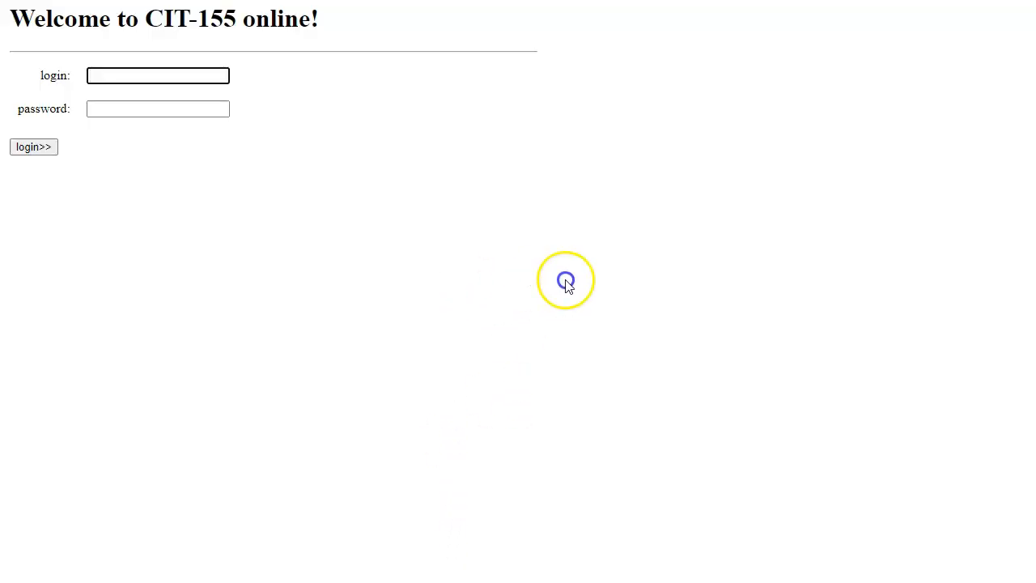
left_click(158, 76)
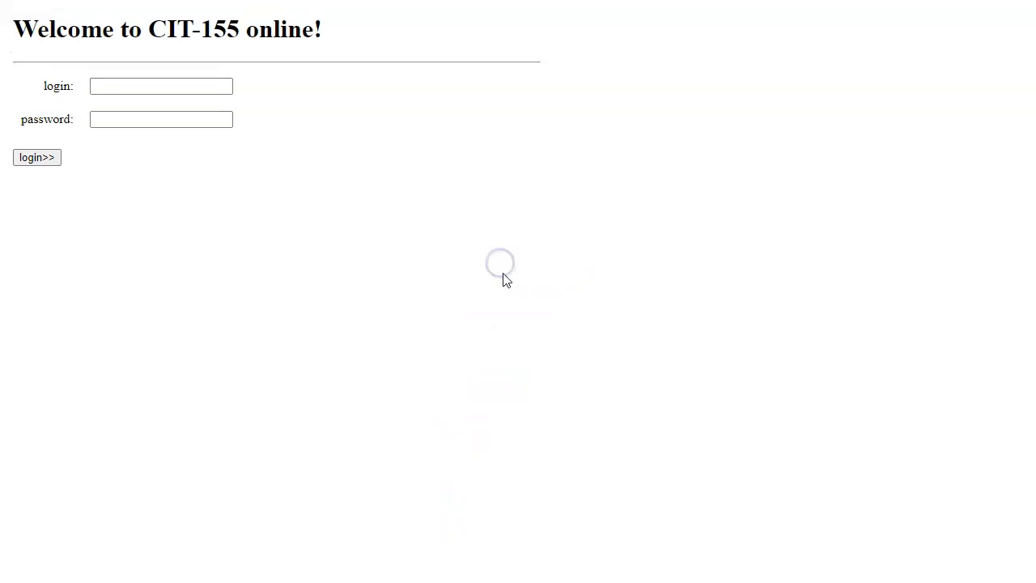
Log in to CIT-155 online to reach the Main Menu.
left_click(37, 157)
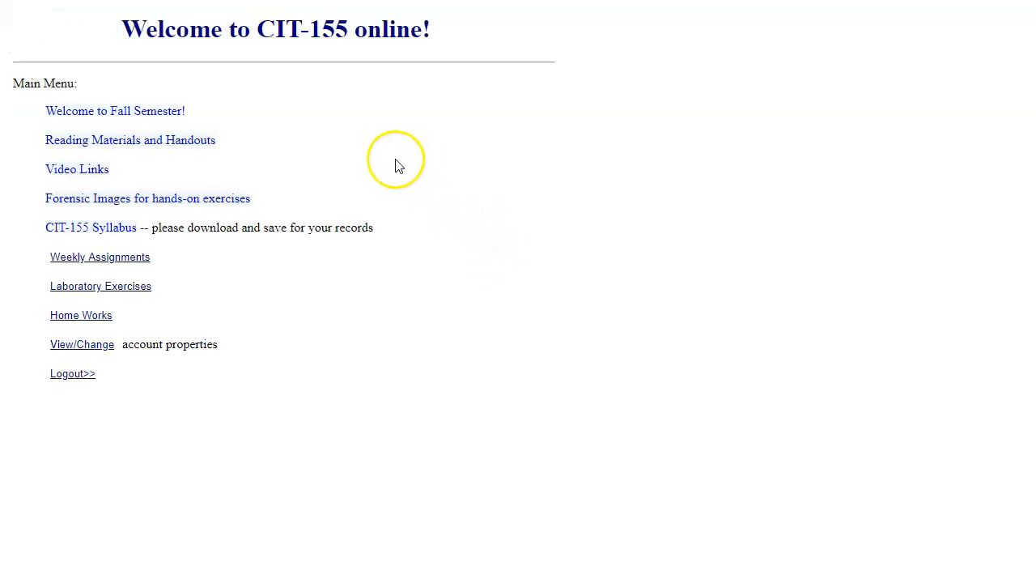
mouse_move(377, 318)
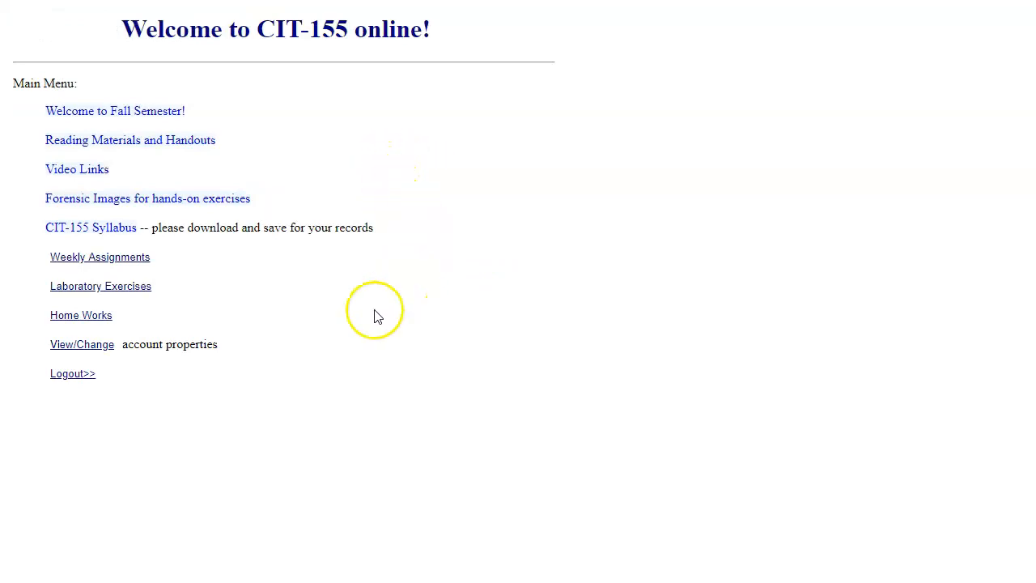
mouse_move(160, 264)
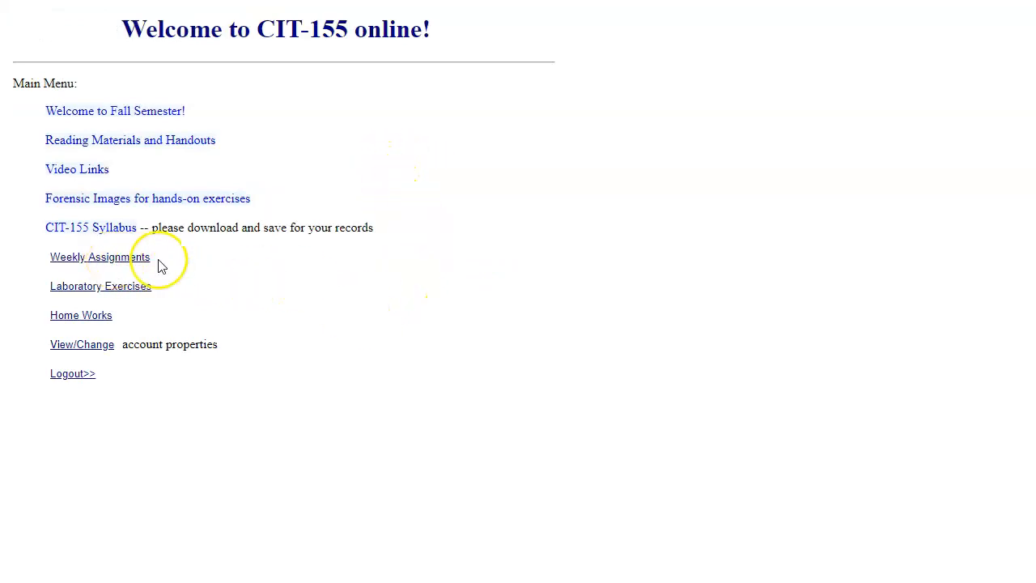
mouse_move(227, 267)
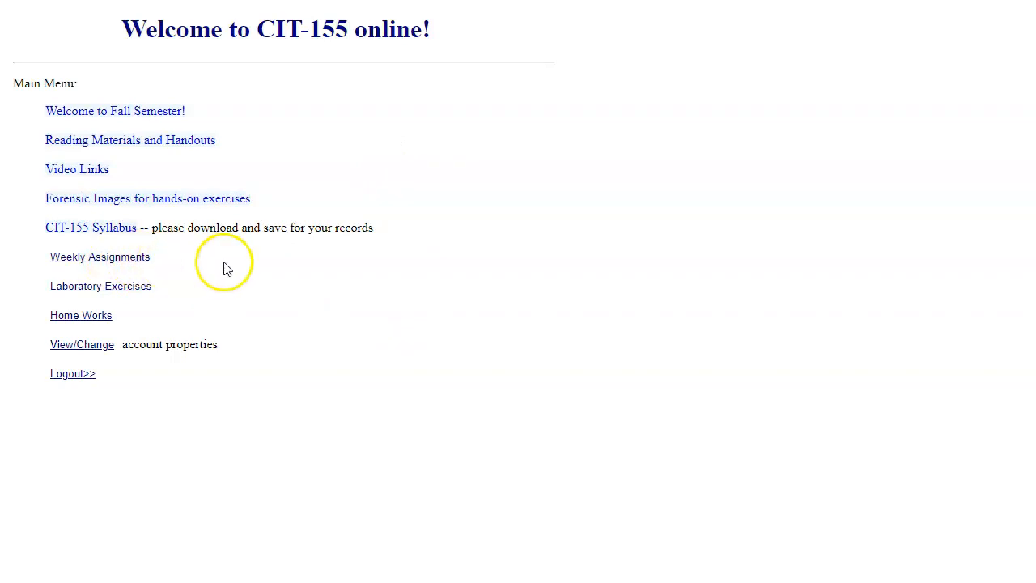
mouse_move(392, 277)
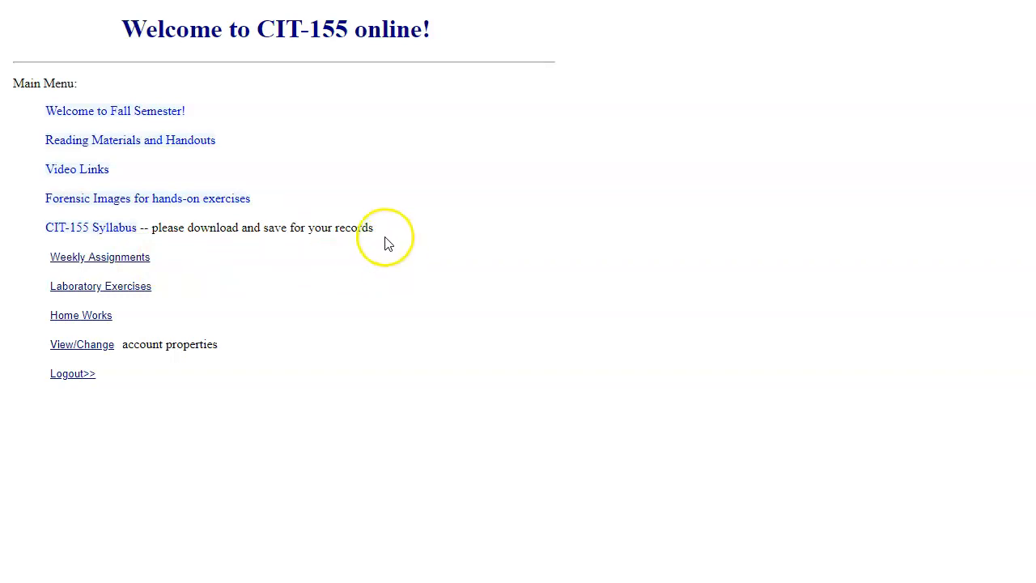
mouse_move(192, 152)
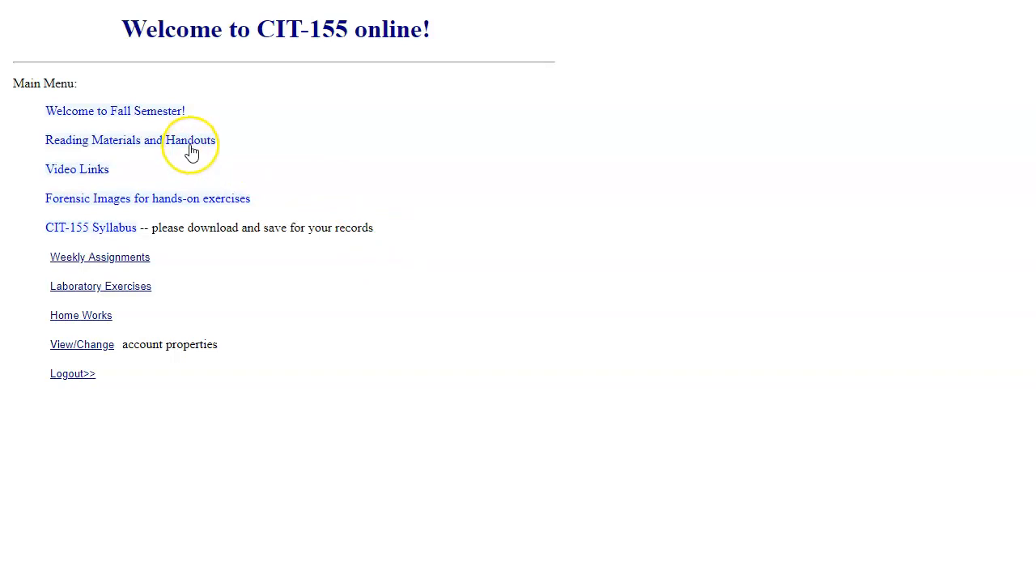
Open Reading Materials and Handouts from the CIT-155 main menu.
left_click(189, 140)
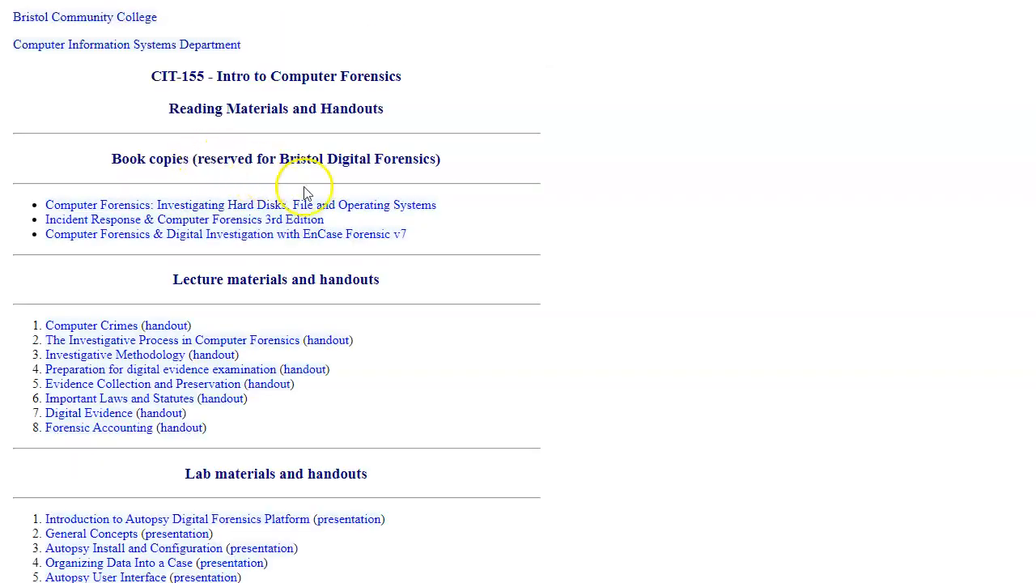
mouse_move(435, 267)
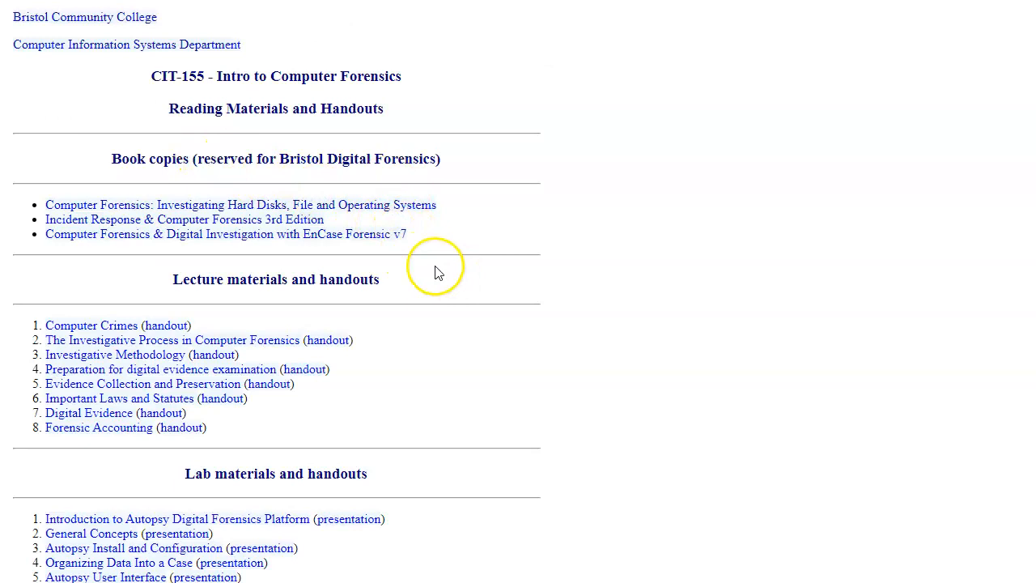
mouse_move(457, 251)
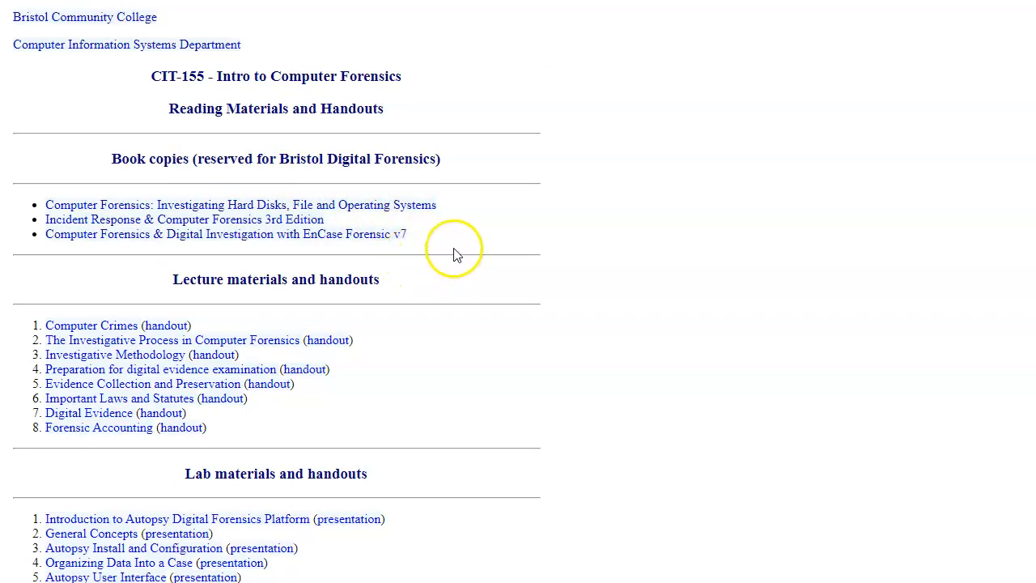
mouse_move(343, 238)
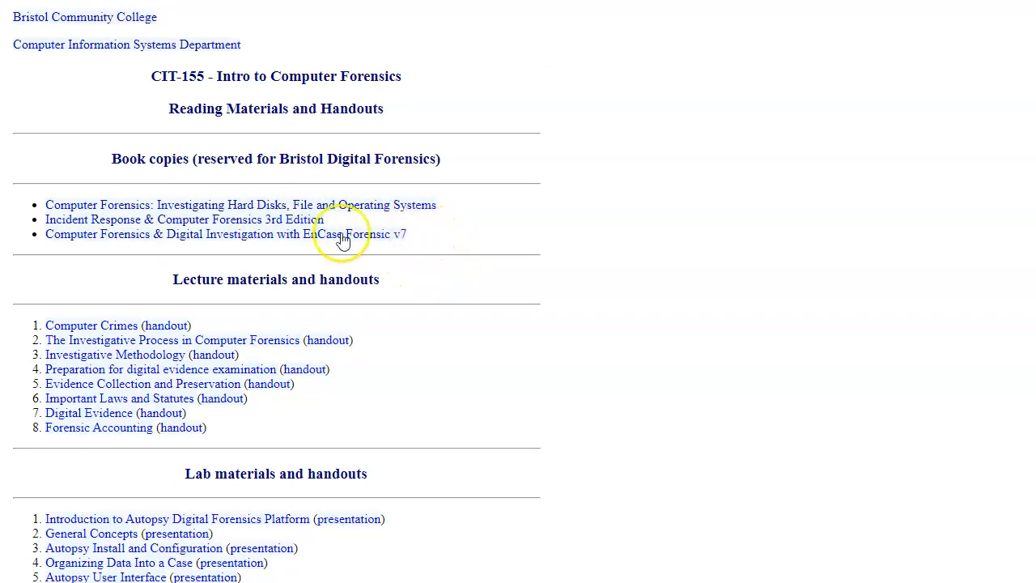
mouse_move(162, 222)
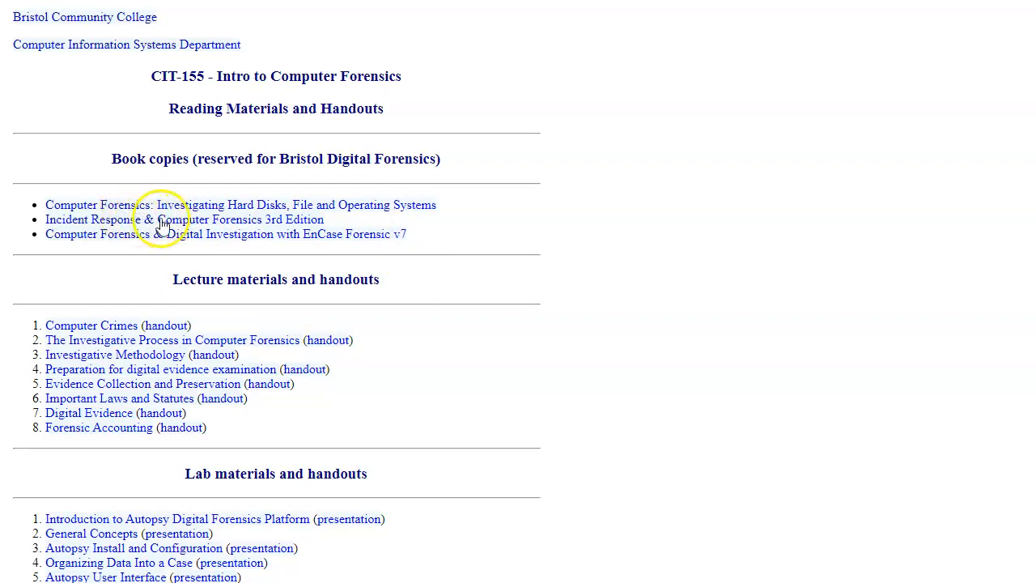
mouse_move(142, 225)
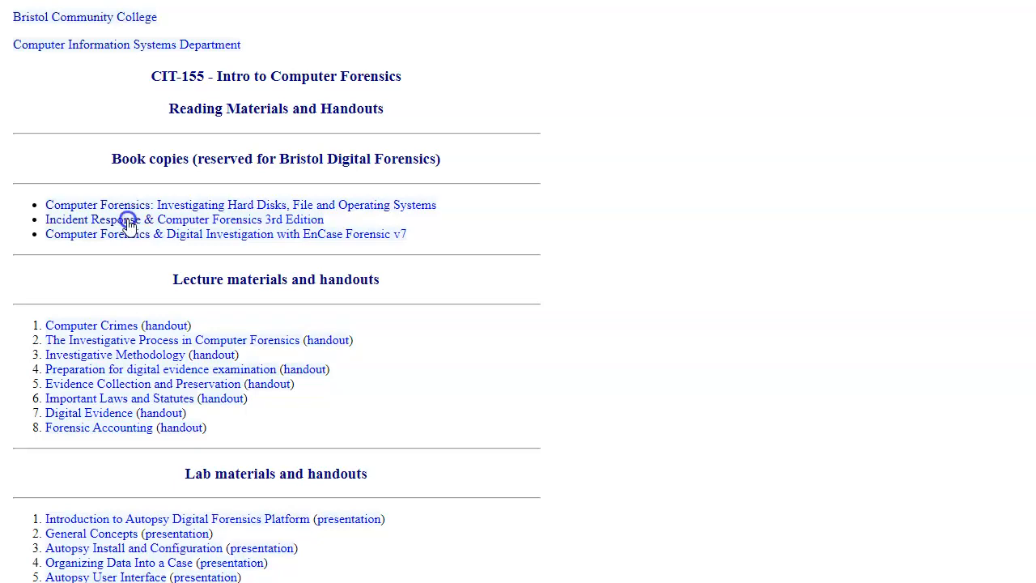
Open the Incident Response 3rd Edition PDF and expand Part I in its bookmarks.
left_click(127, 220)
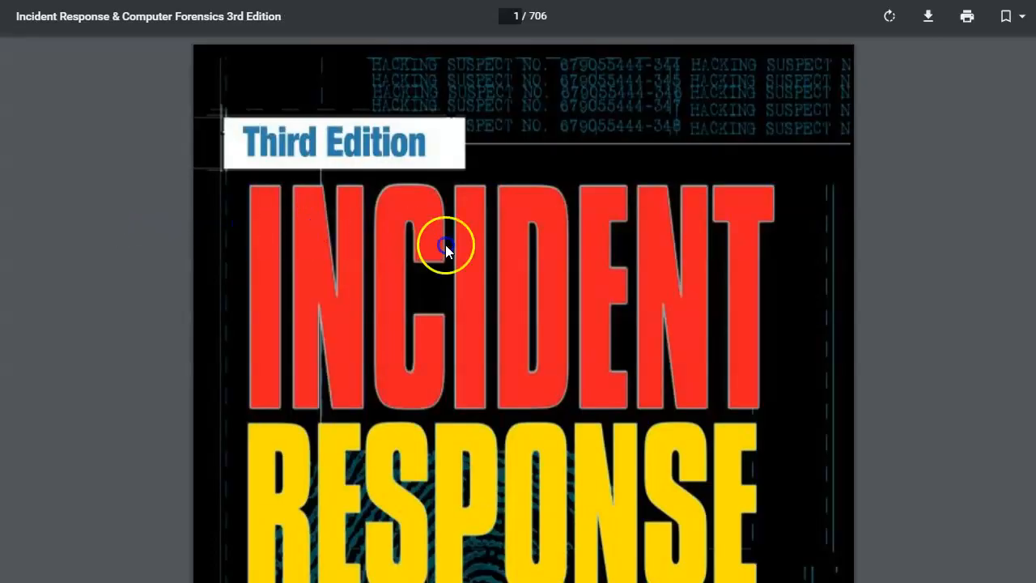
mouse_move(908, 111)
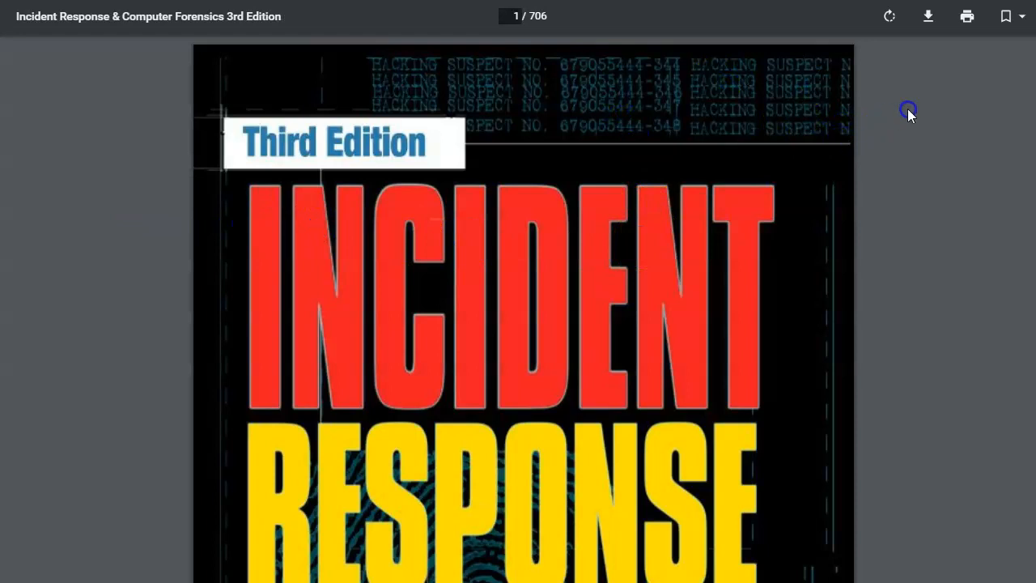
mouse_move(1006, 16)
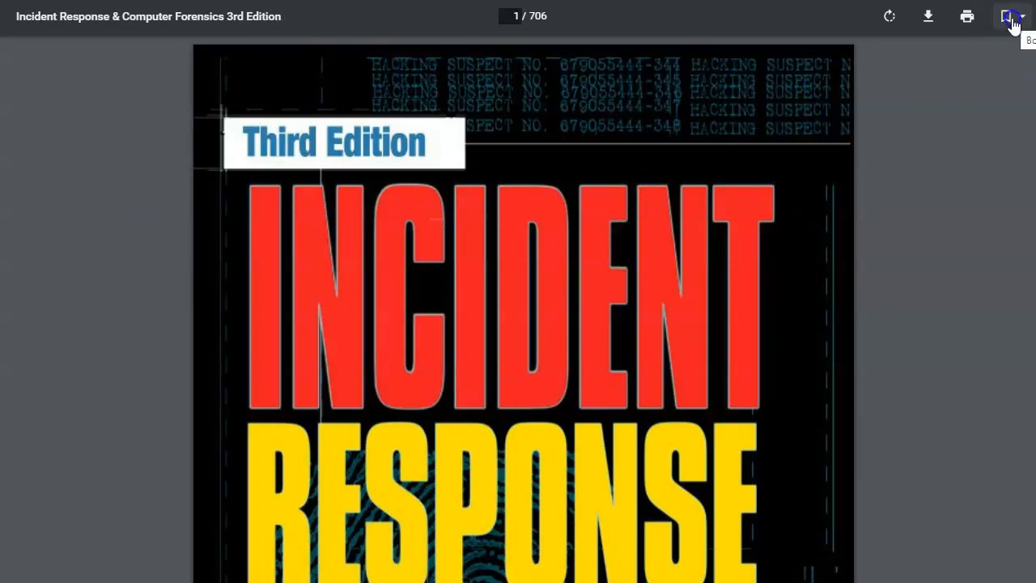
left_click(1005, 16)
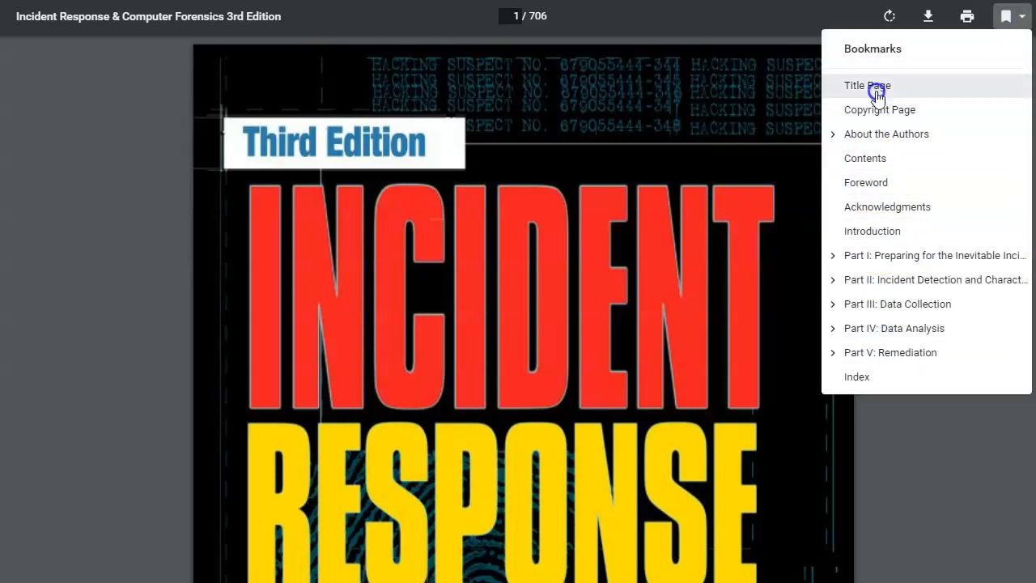
mouse_move(836, 259)
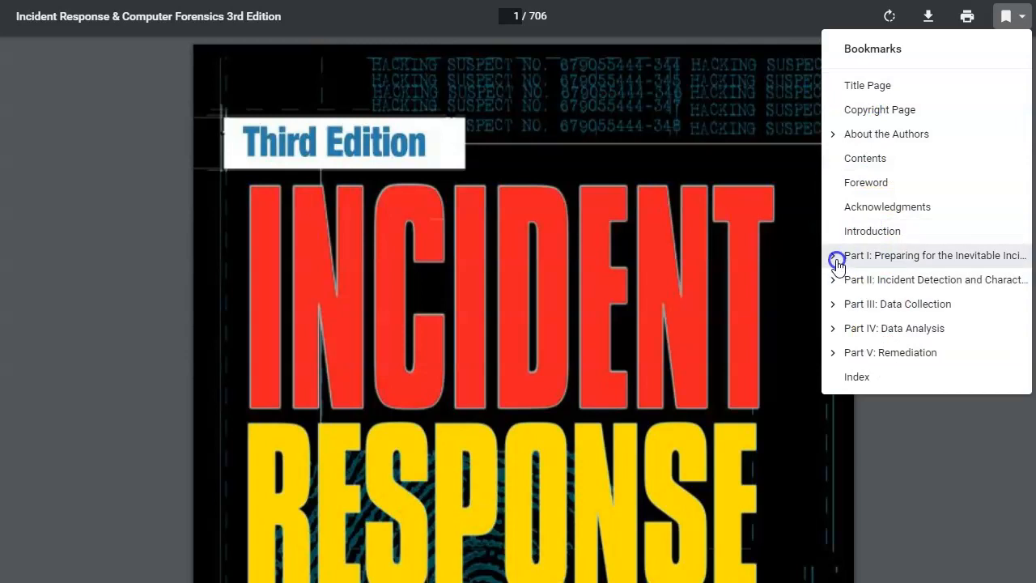
left_click(834, 255)
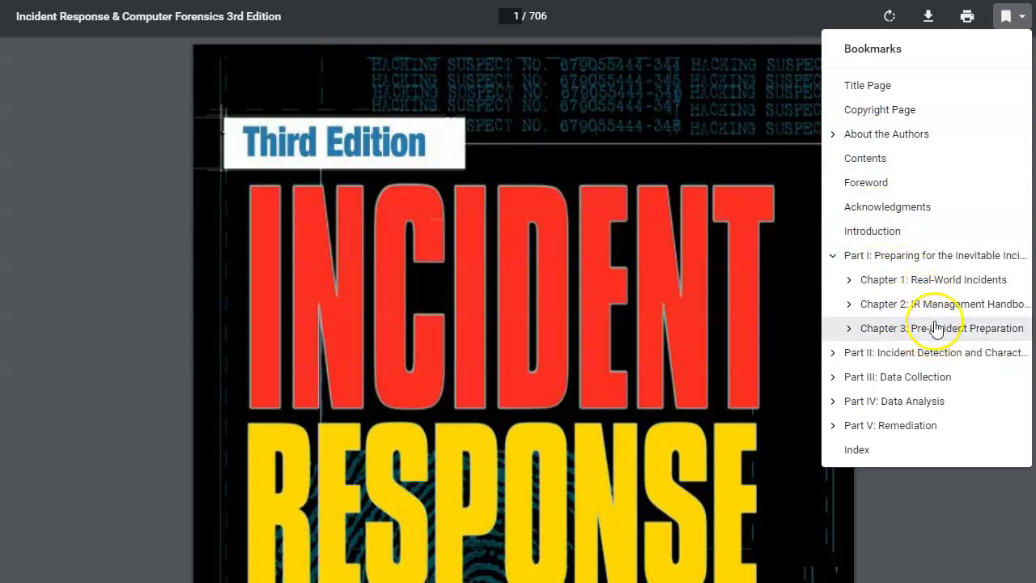
mouse_move(935, 316)
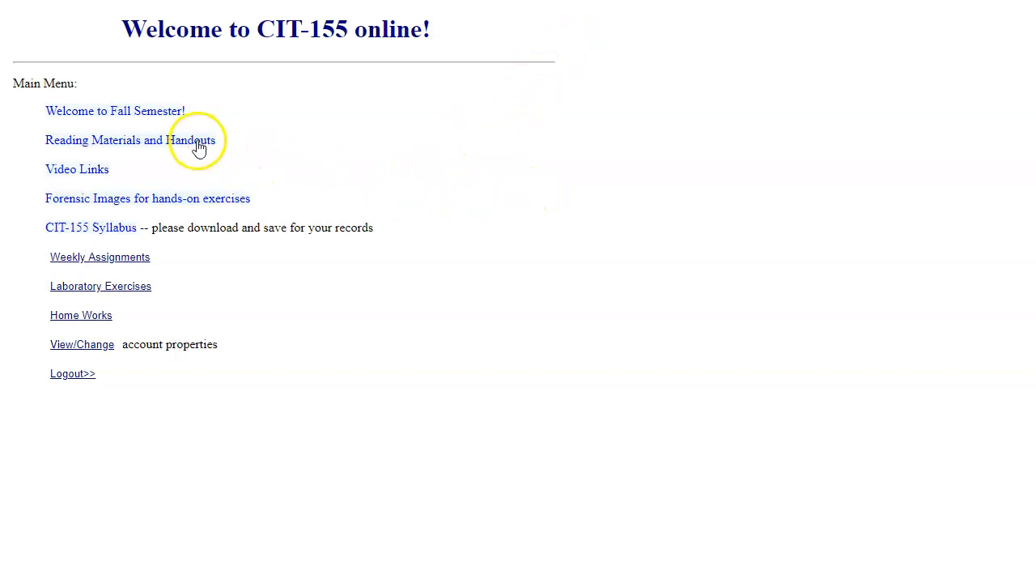
left_click(130, 140)
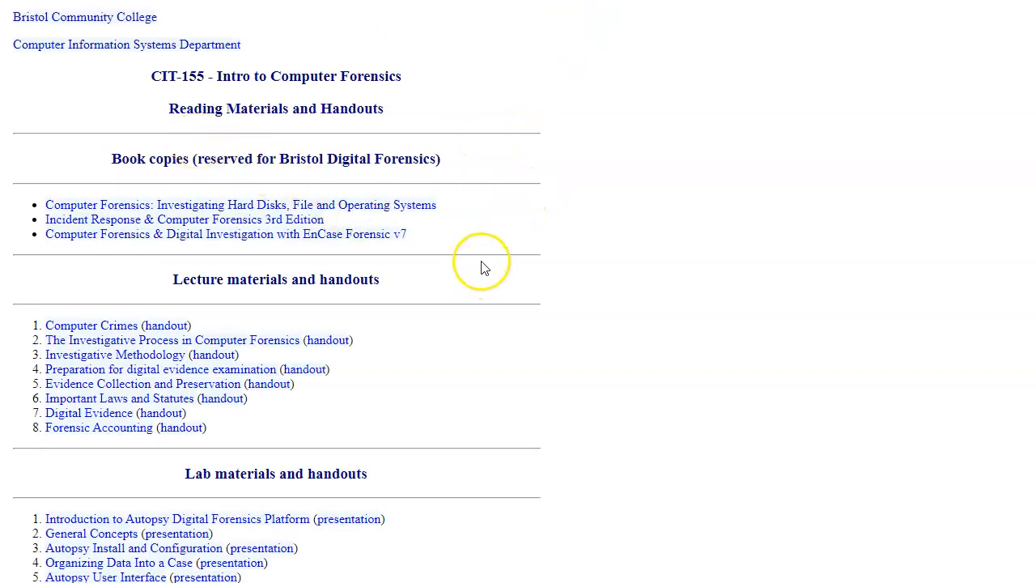
scroll("down", 3)
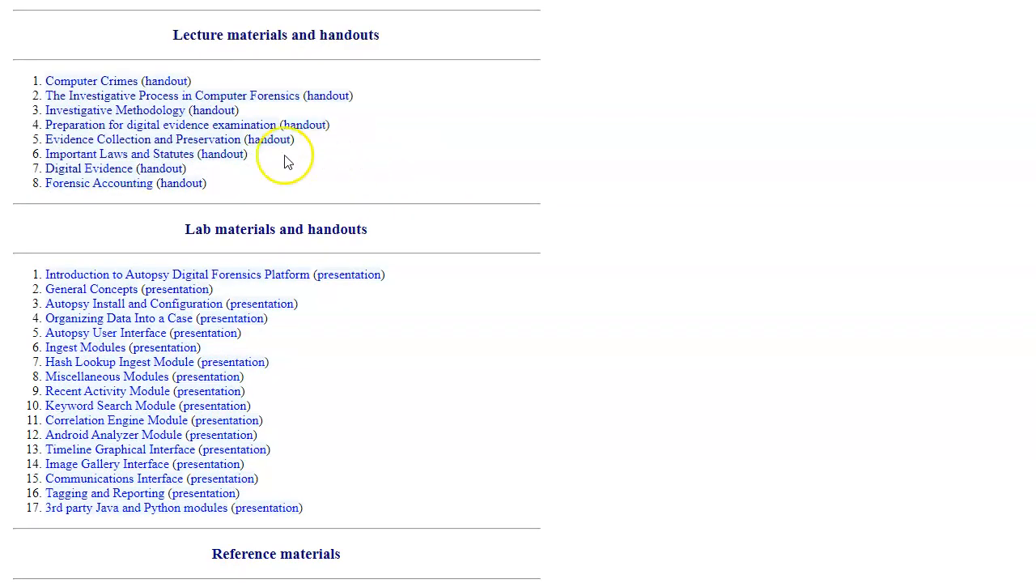
mouse_move(125, 194)
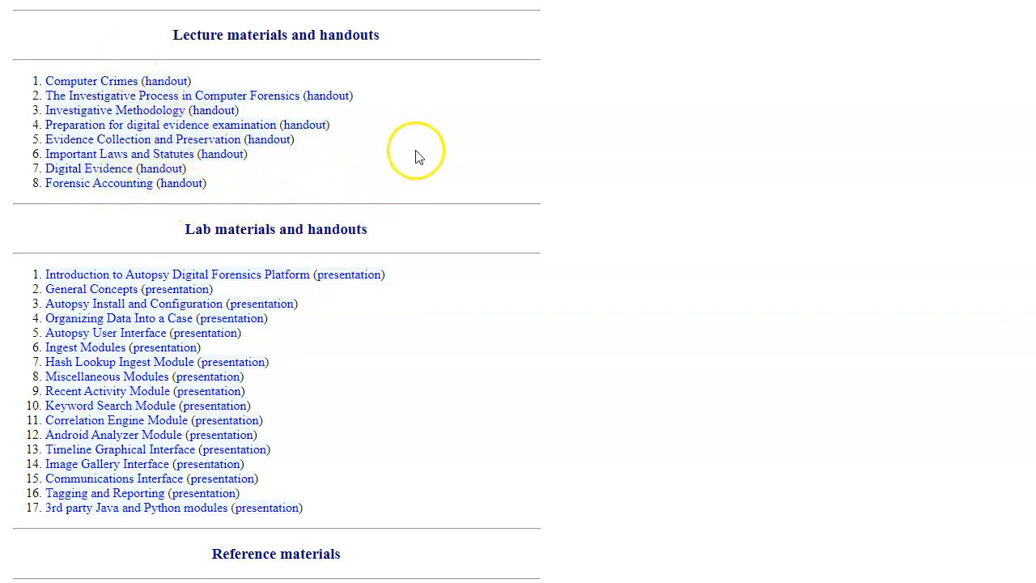
mouse_move(439, 233)
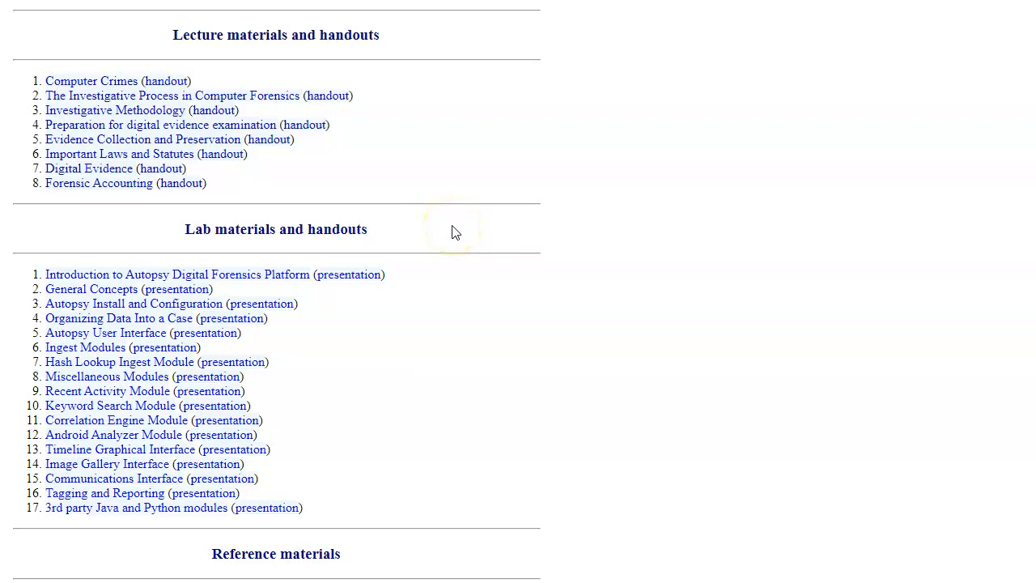
left_click(445, 225)
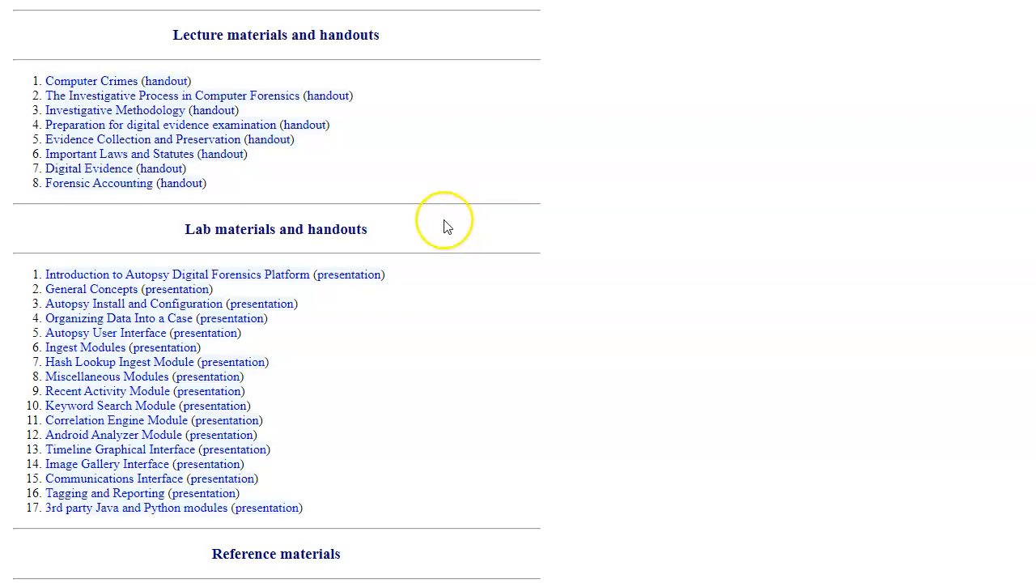
mouse_move(447, 225)
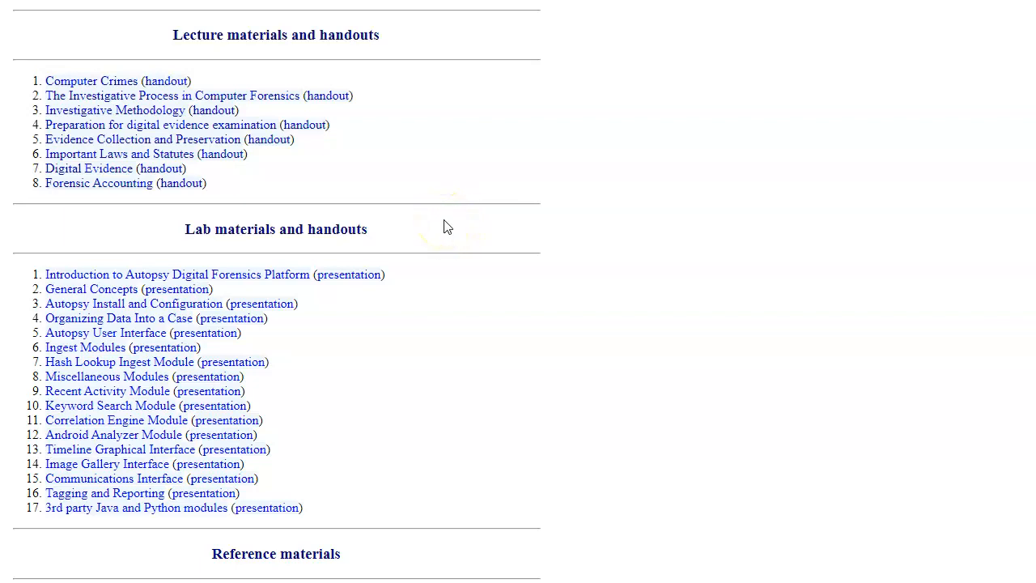
mouse_move(164, 300)
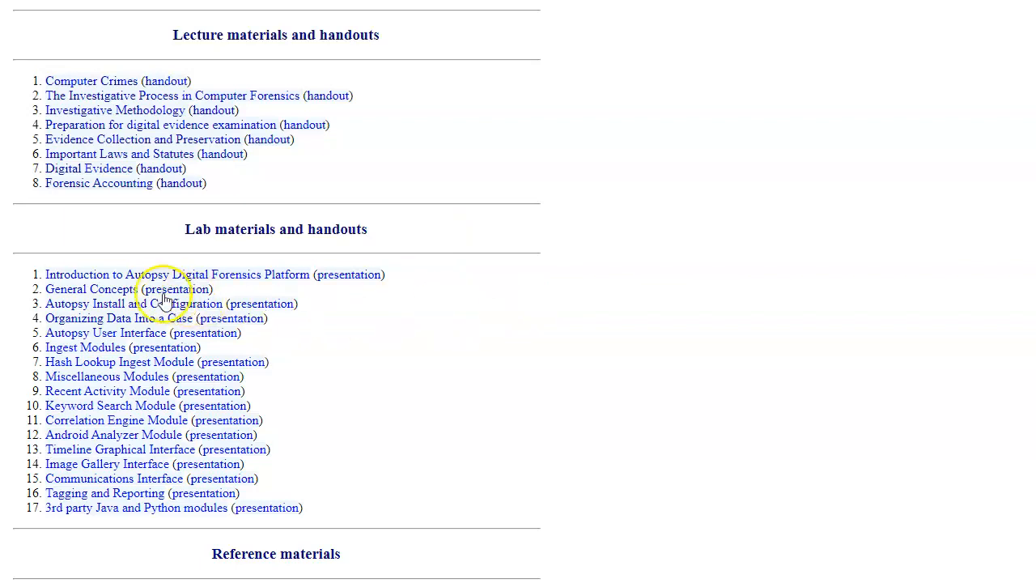
mouse_move(251, 289)
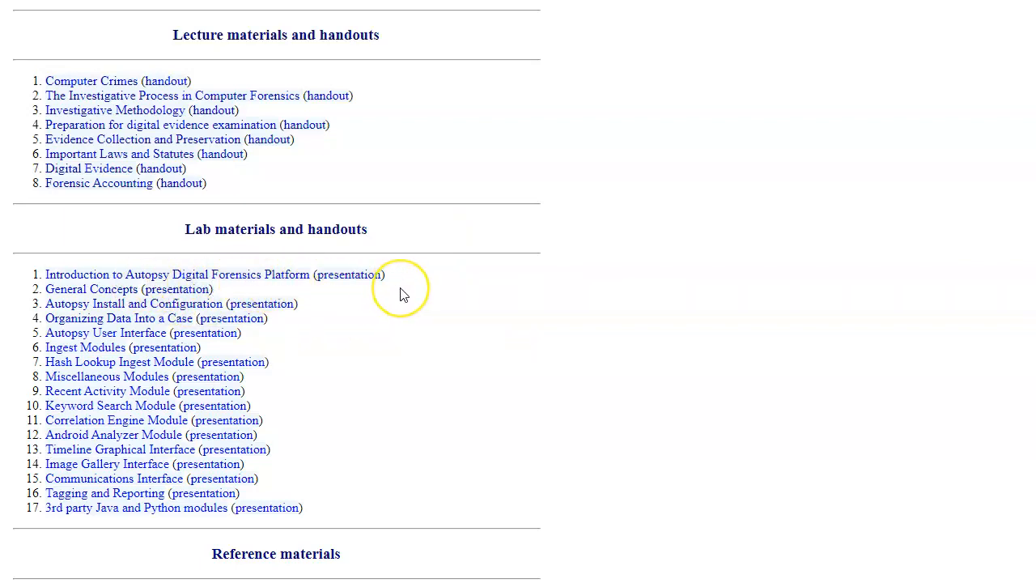
mouse_move(403, 294)
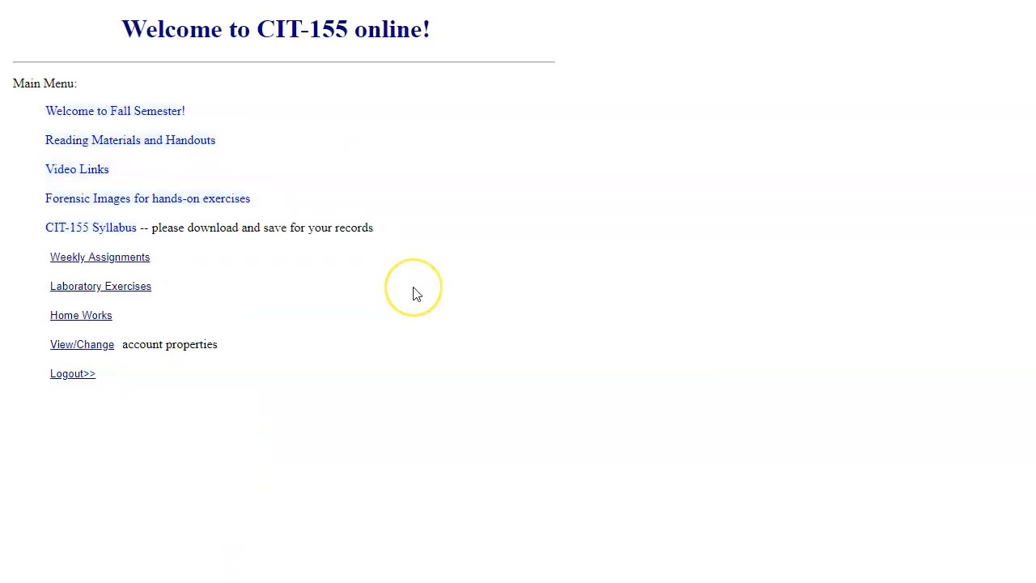
left_click(76, 168)
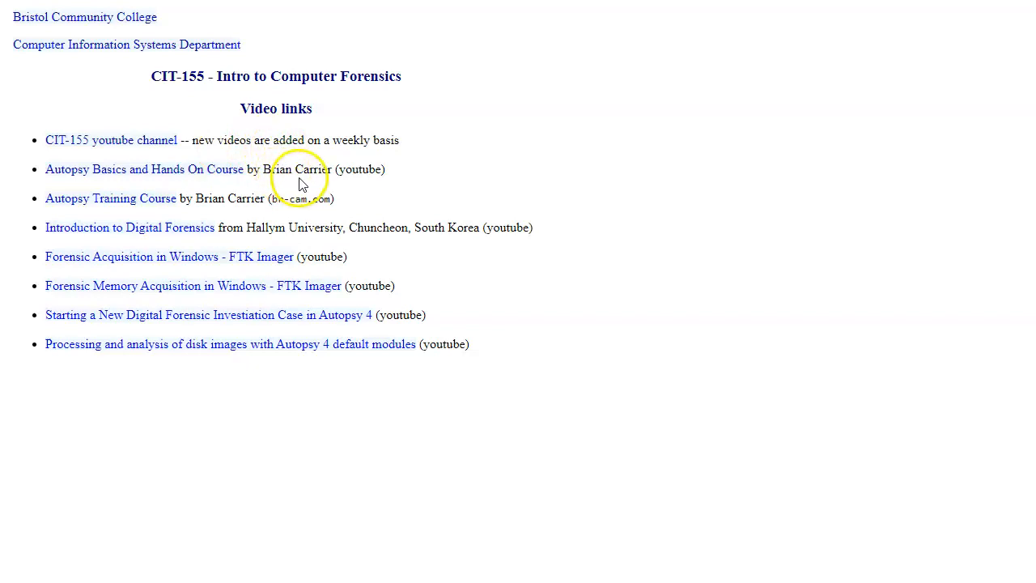
mouse_move(212, 192)
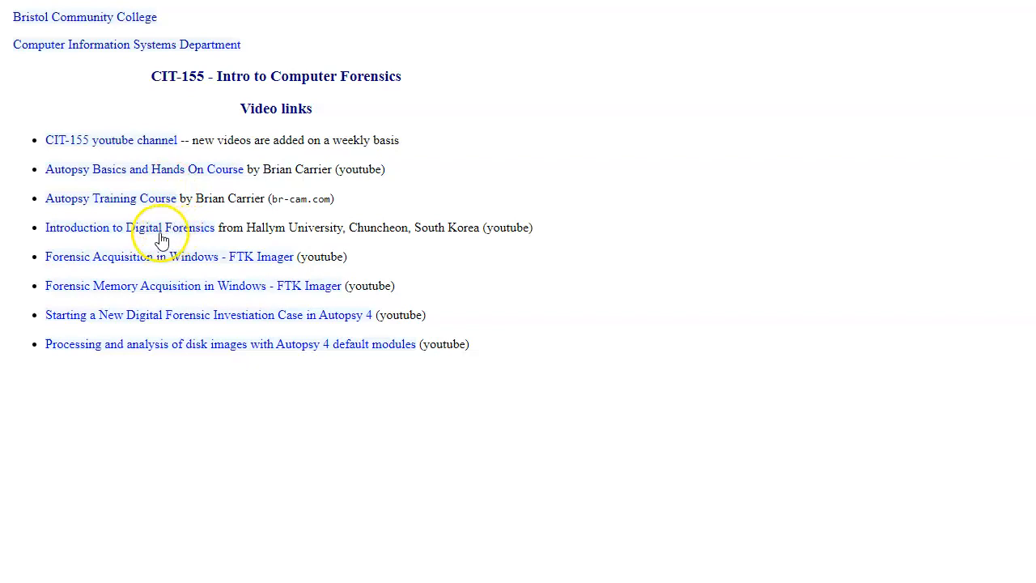
mouse_move(116, 237)
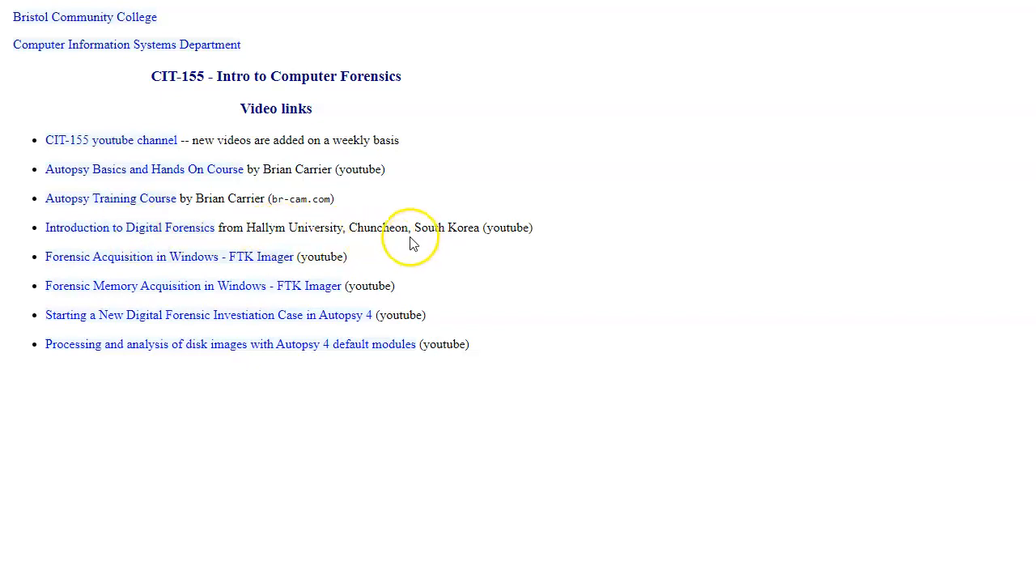
mouse_move(371, 246)
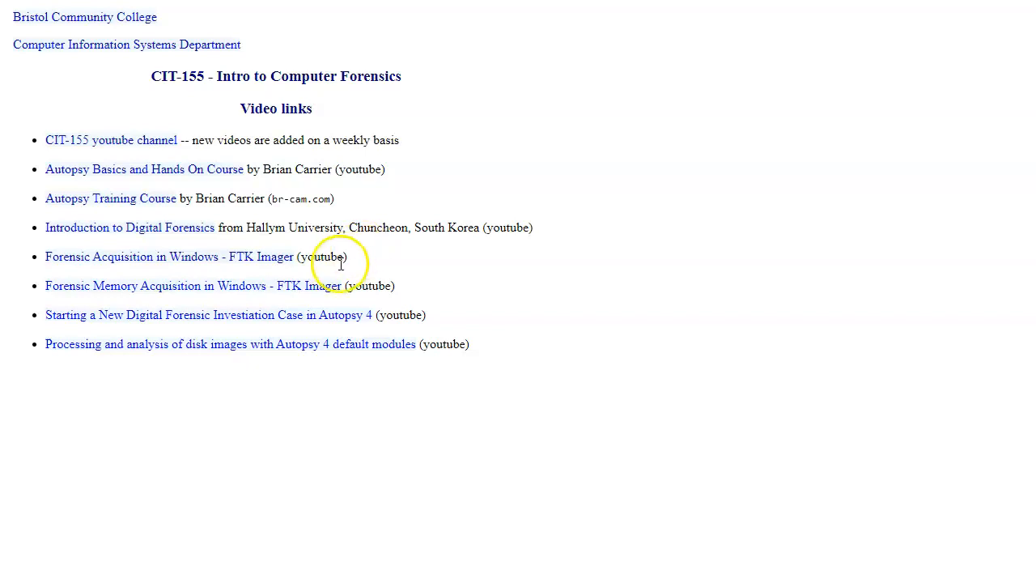
mouse_move(251, 270)
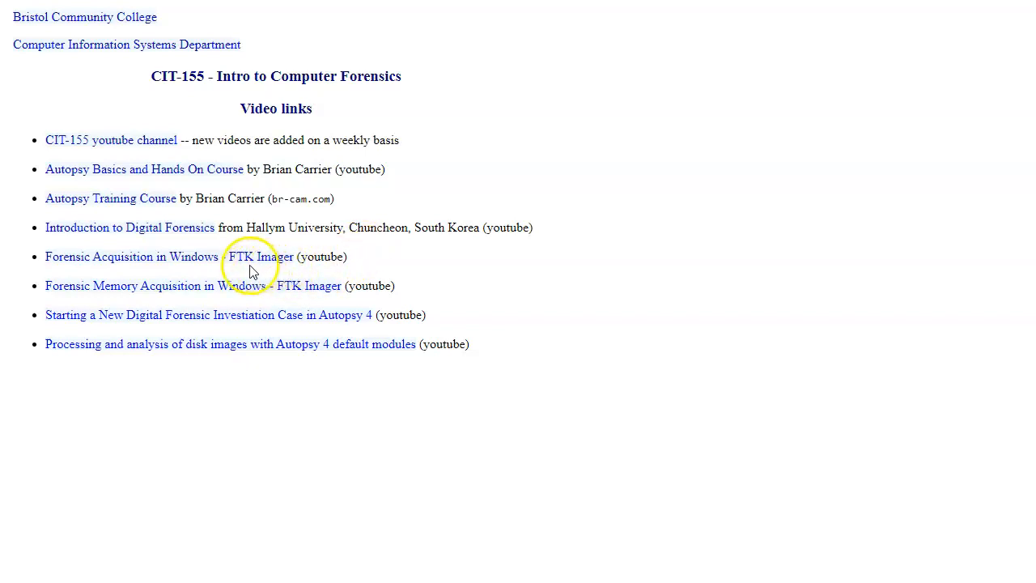
mouse_move(278, 278)
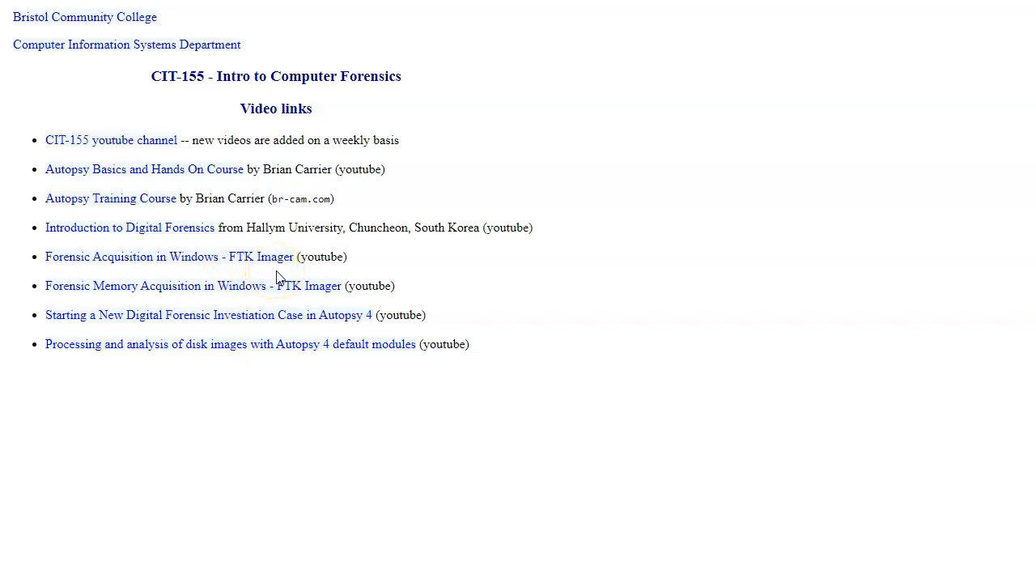
mouse_move(276, 273)
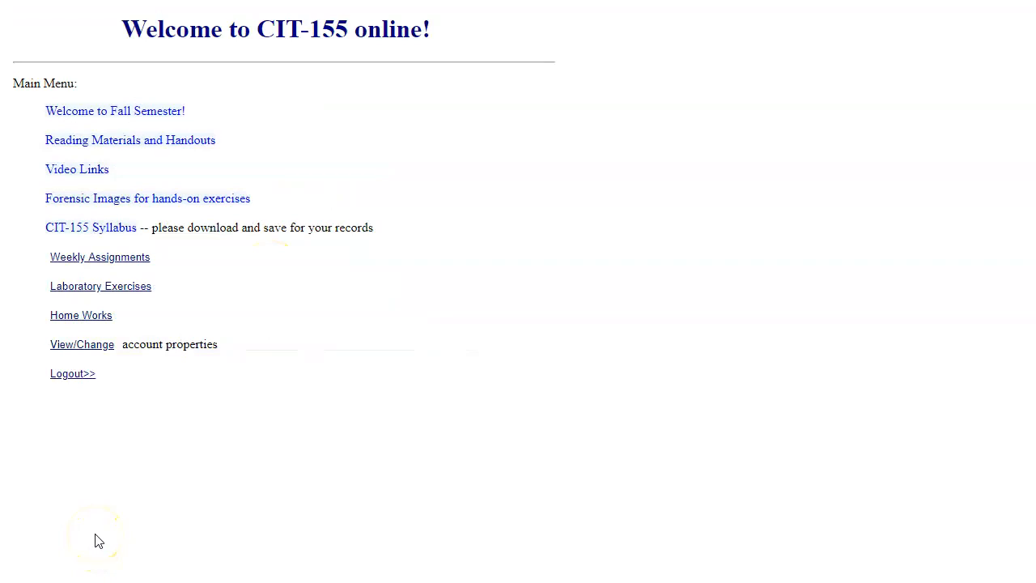
mouse_move(208, 306)
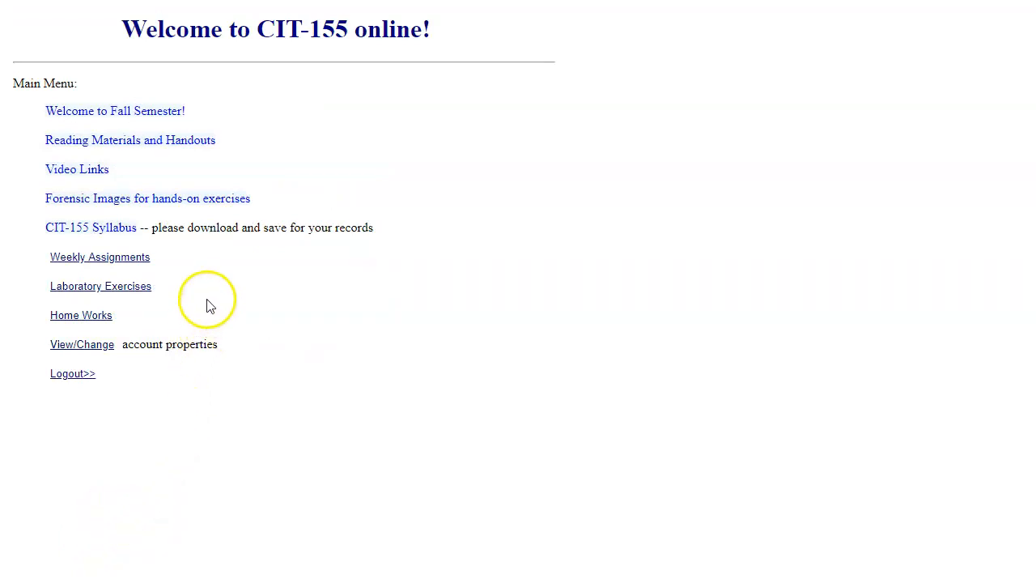
mouse_move(121, 212)
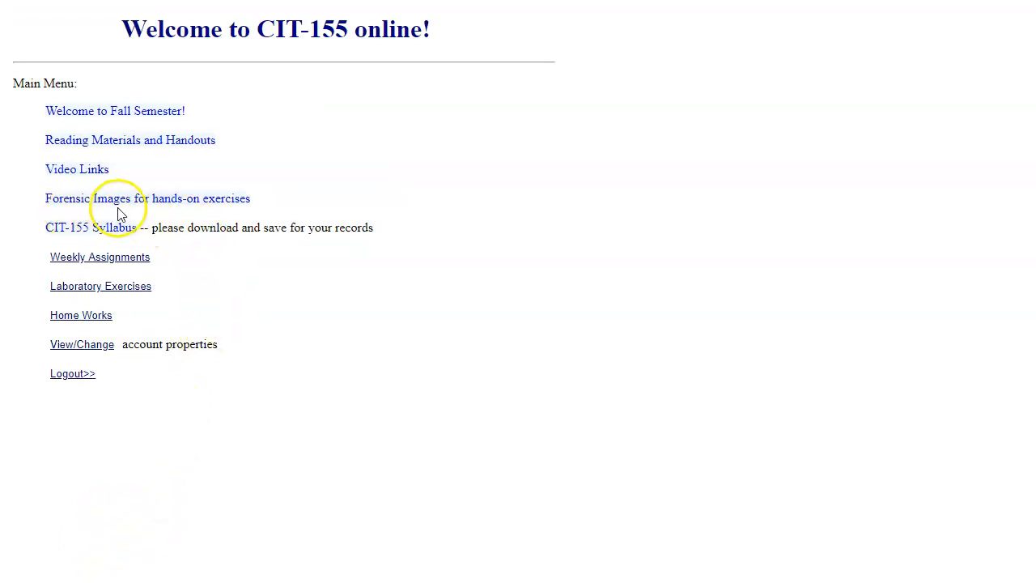
mouse_move(249, 213)
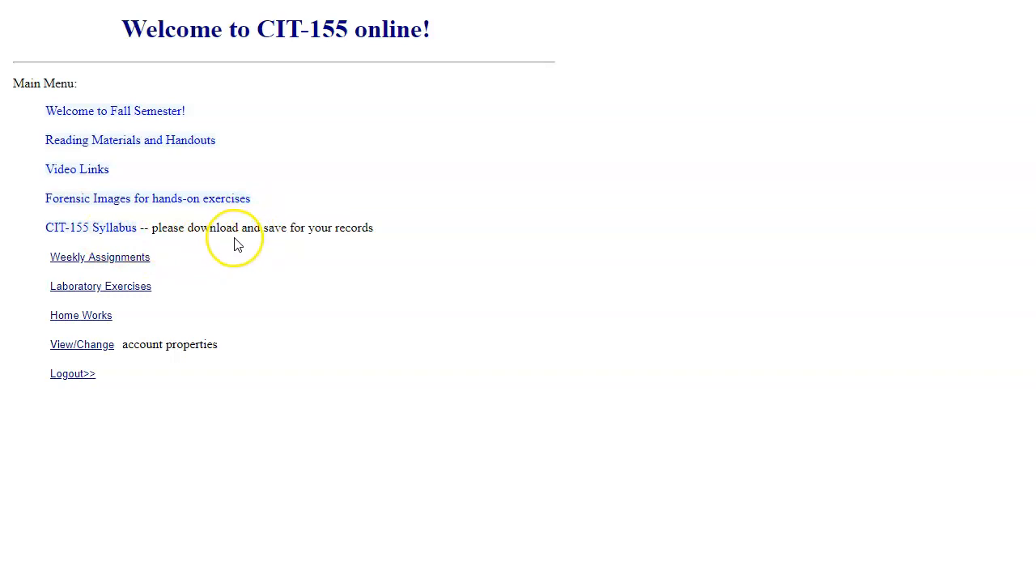
mouse_move(237, 244)
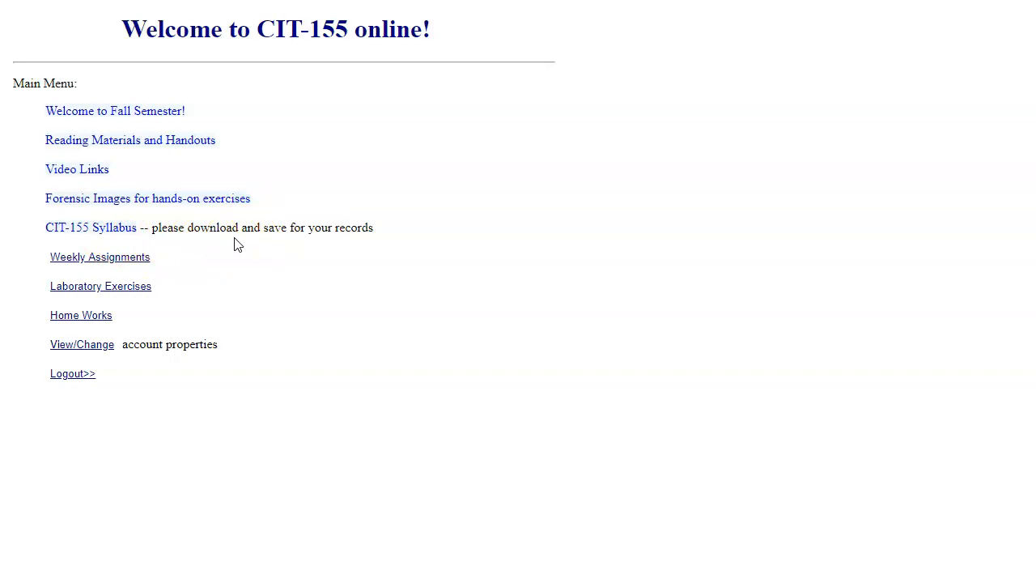